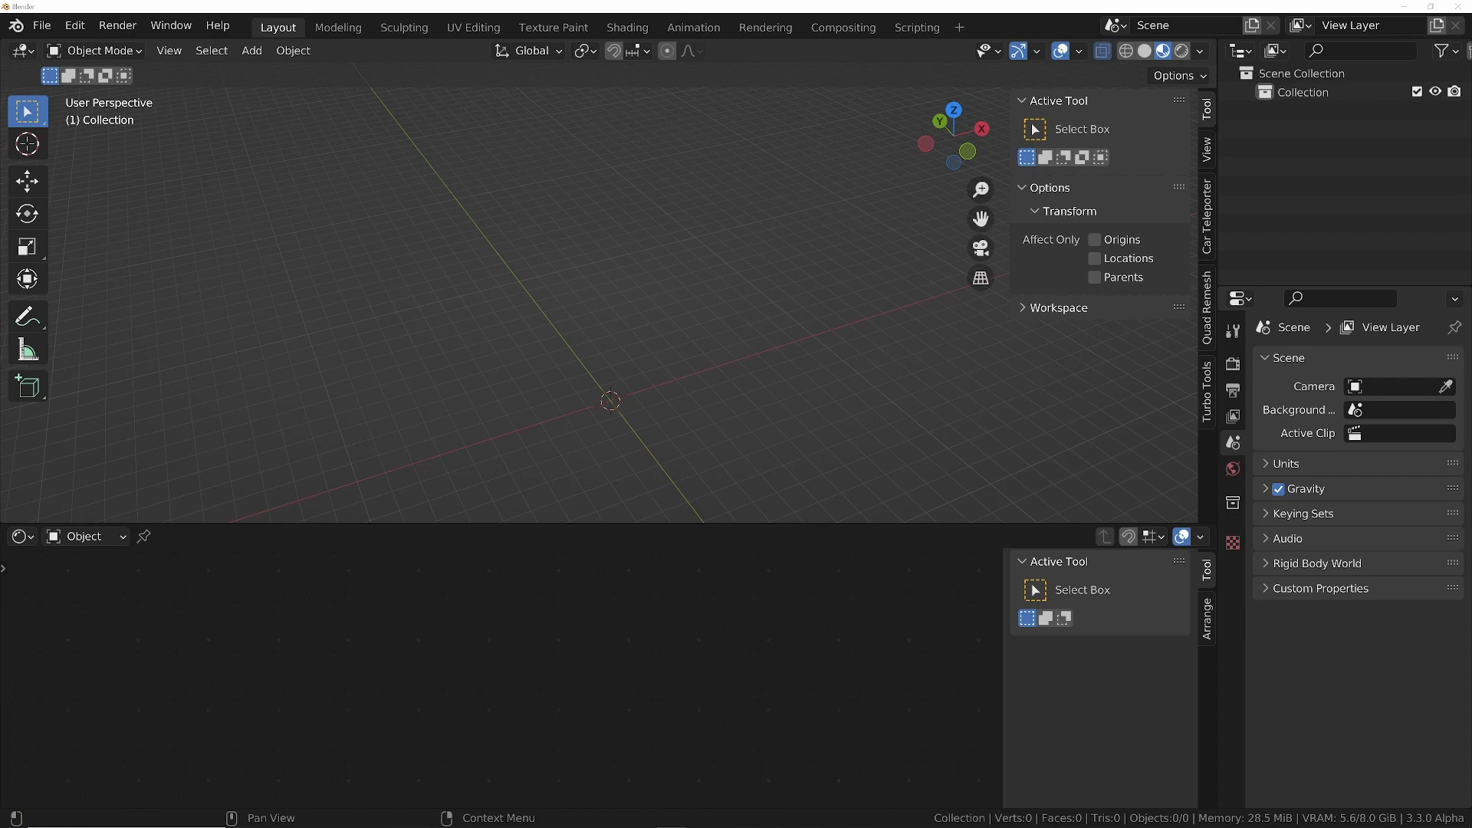
{"action": "mouse_move", "coordinate": [463, 617]}
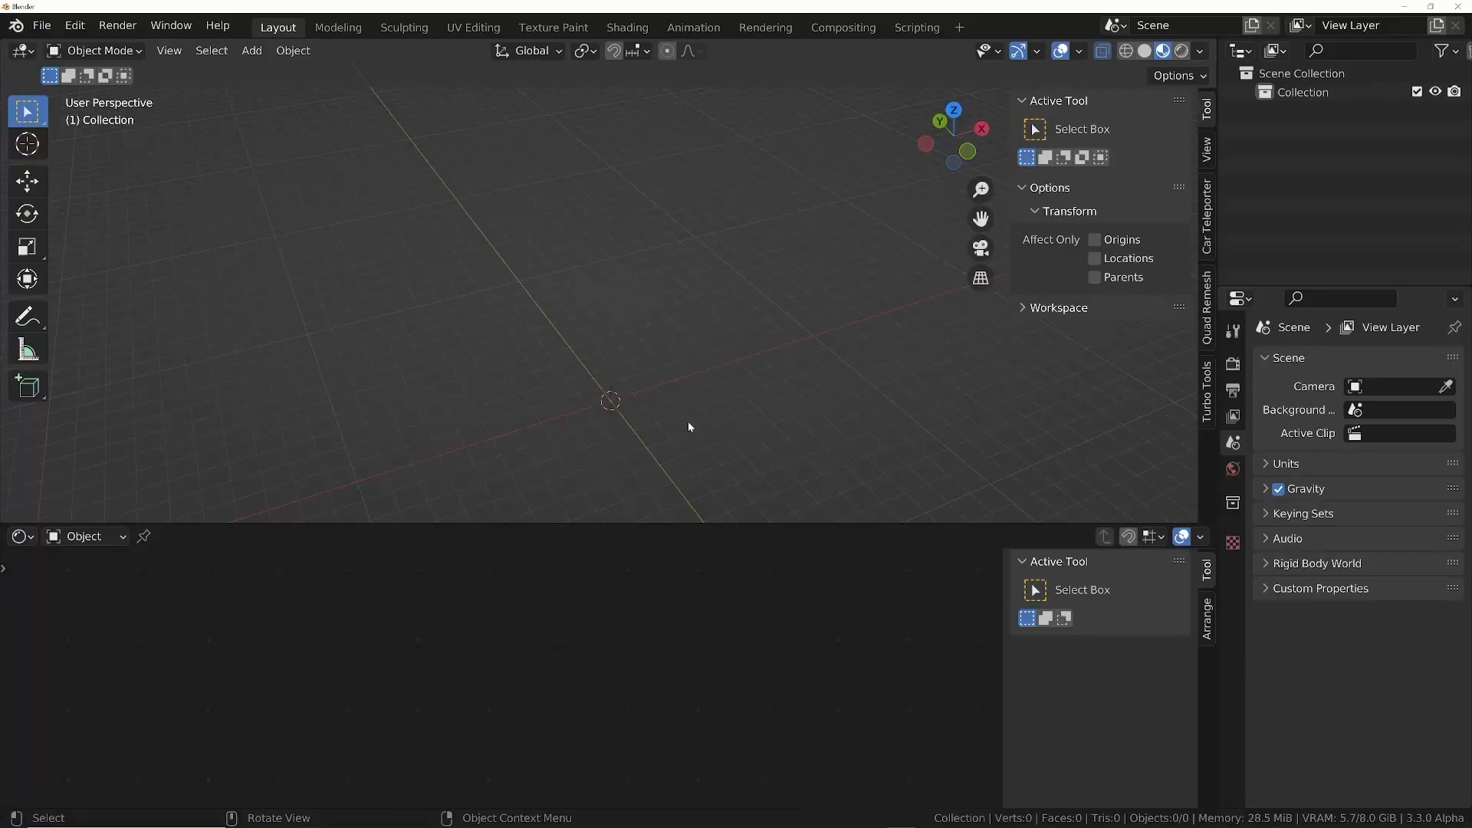
- Add a Bezier curve extruded 0.58 m into a flat ribbon and enter Edit Mode
{"action": "left_click", "coordinate": [252, 50]}
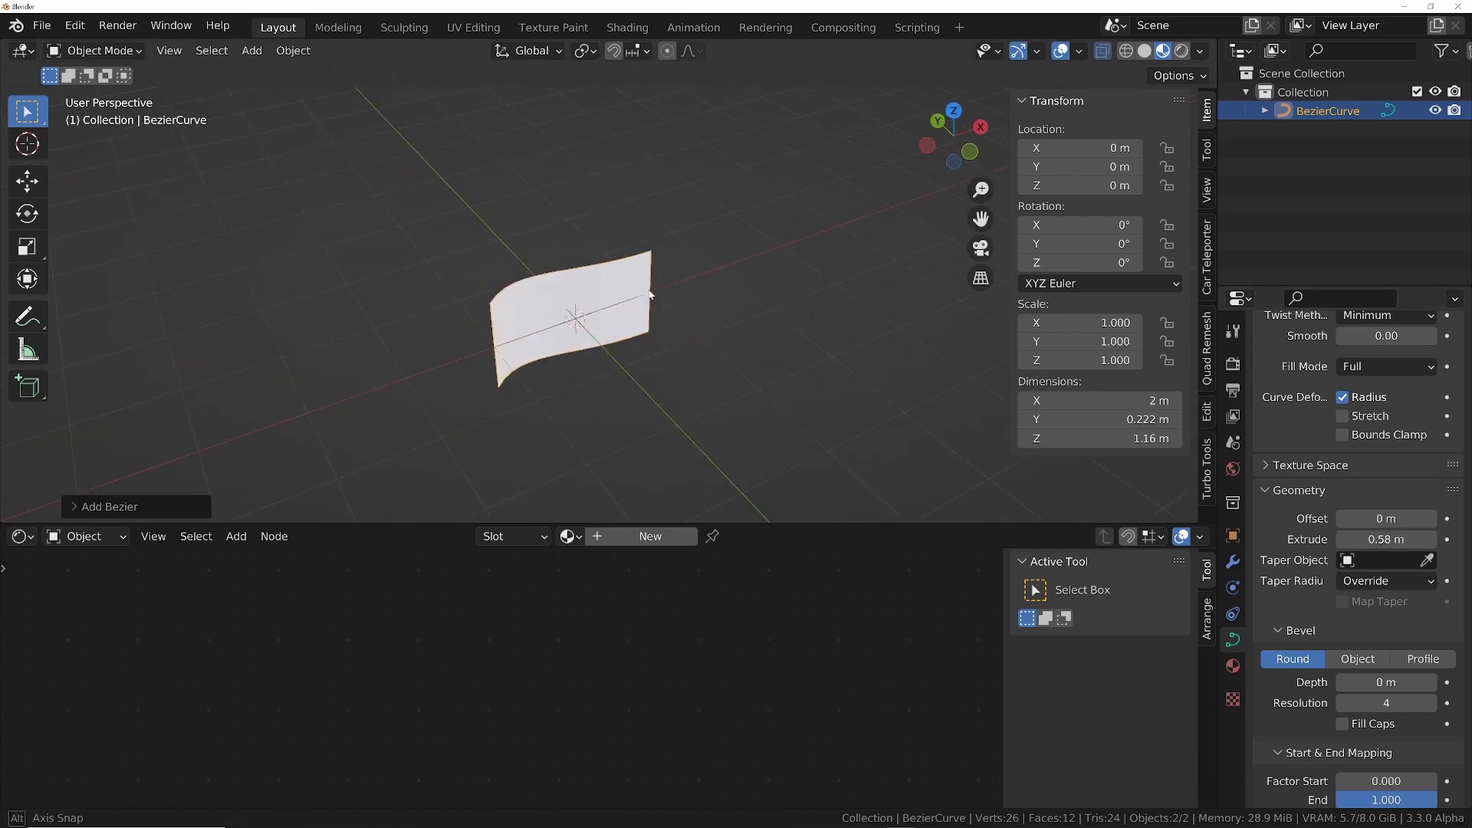
{"action": "key", "text": "Tab"}
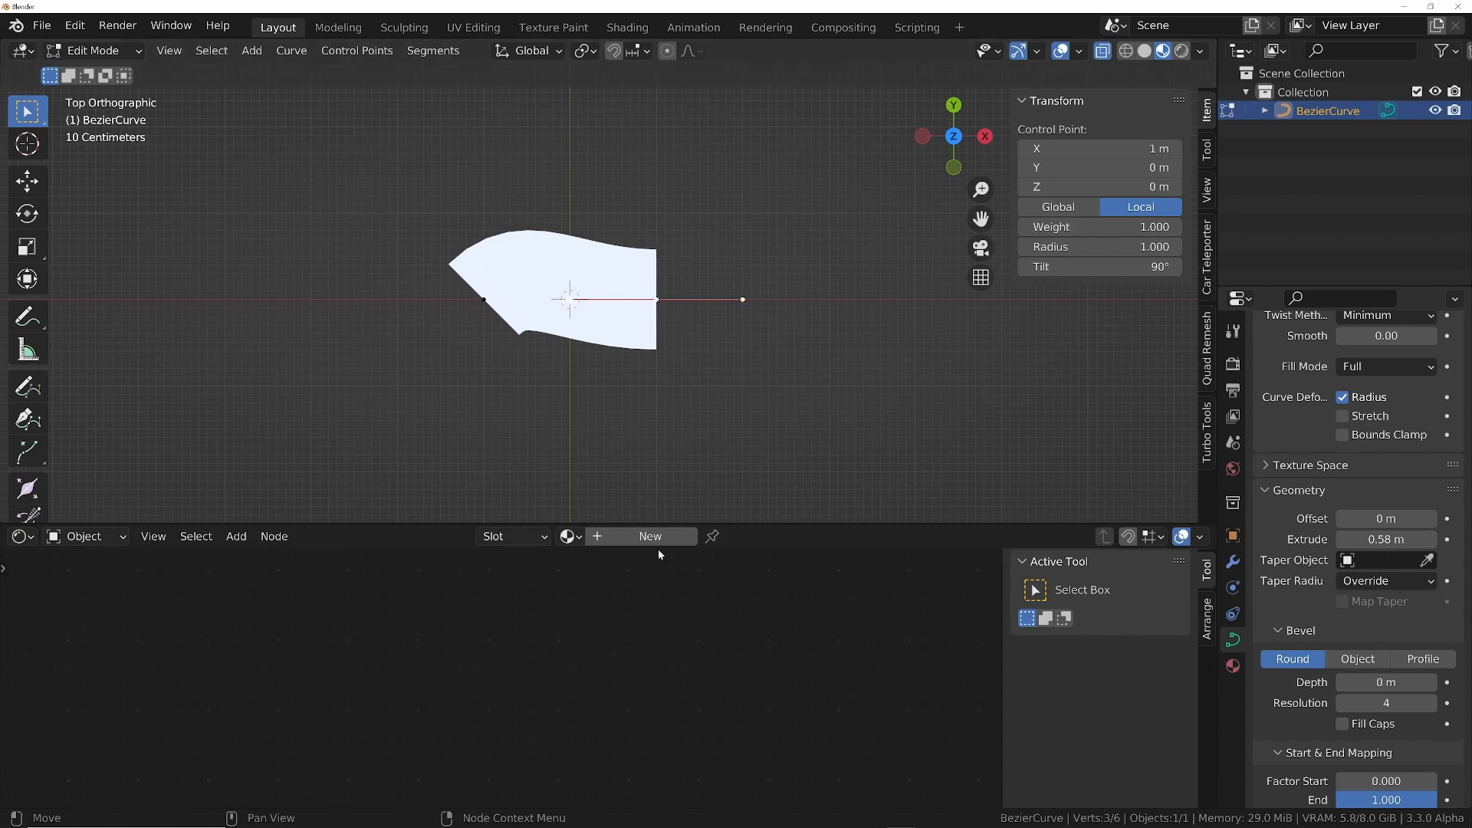
- Create a new material with the road pavement image texture driving Base Color
{"action": "left_click", "coordinate": [650, 537]}
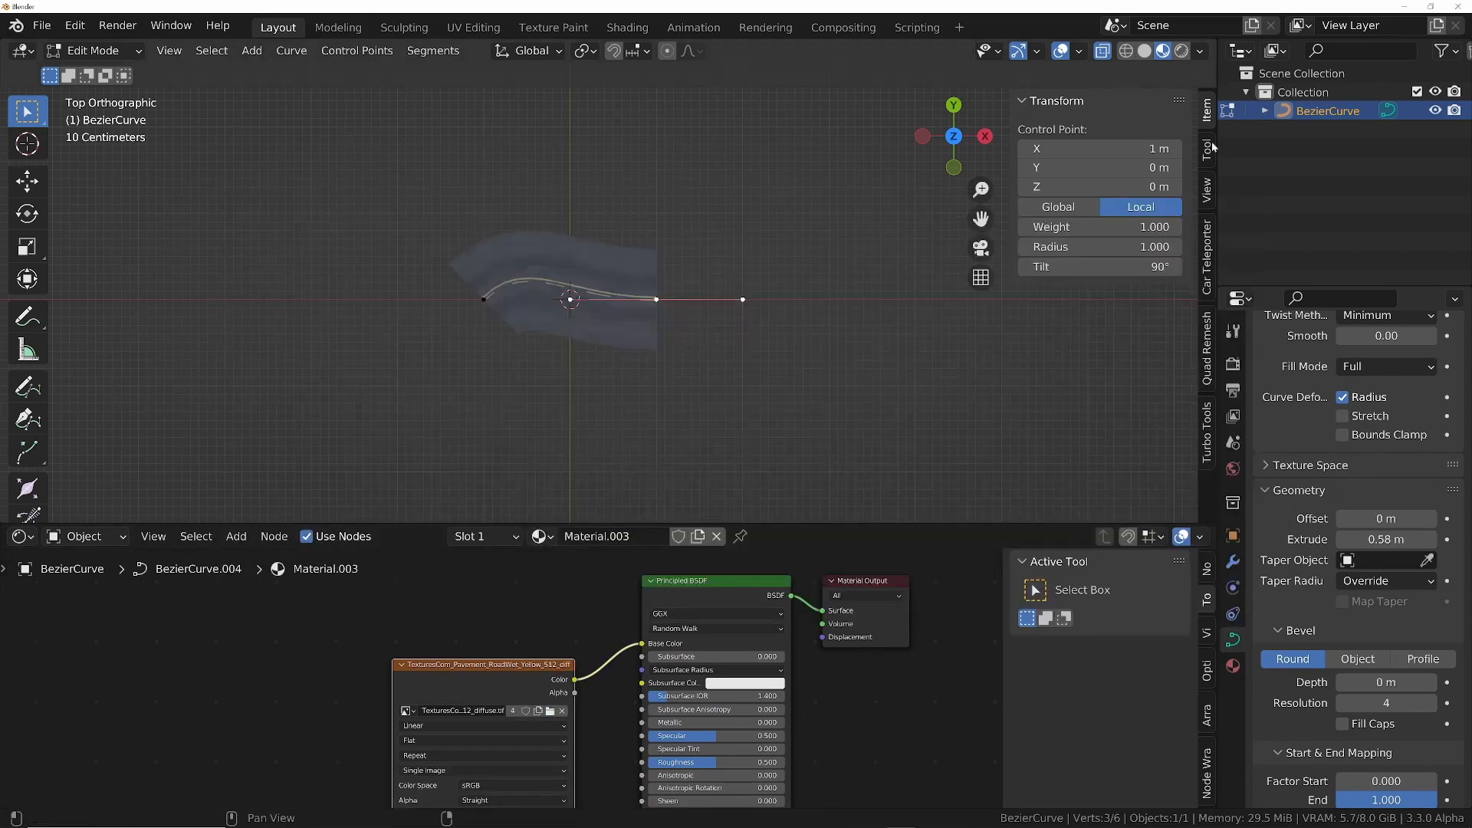
{"action": "mouse_move", "coordinate": [1160, 50]}
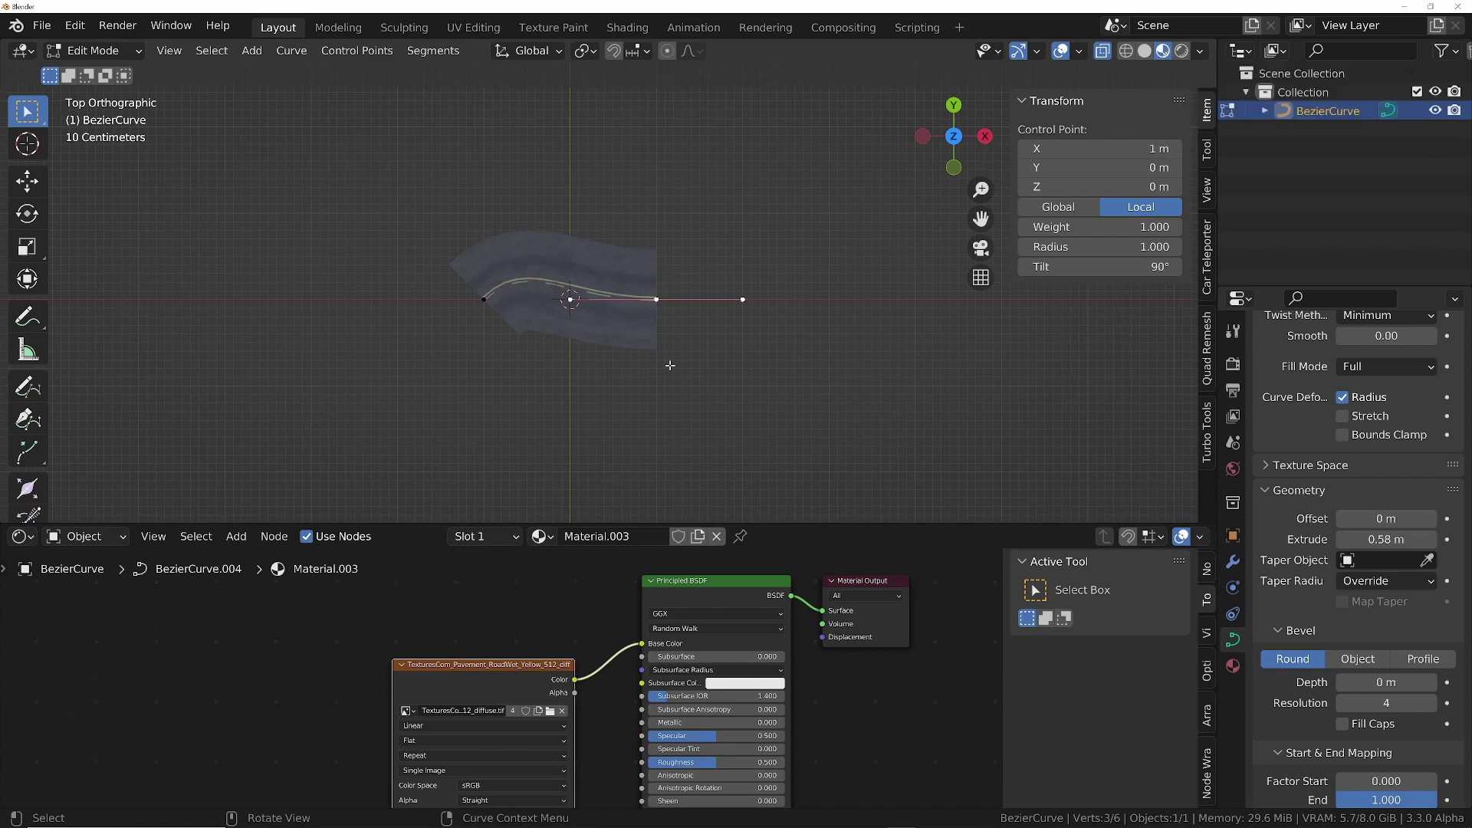
{"action": "mouse_move", "coordinate": [797, 395]}
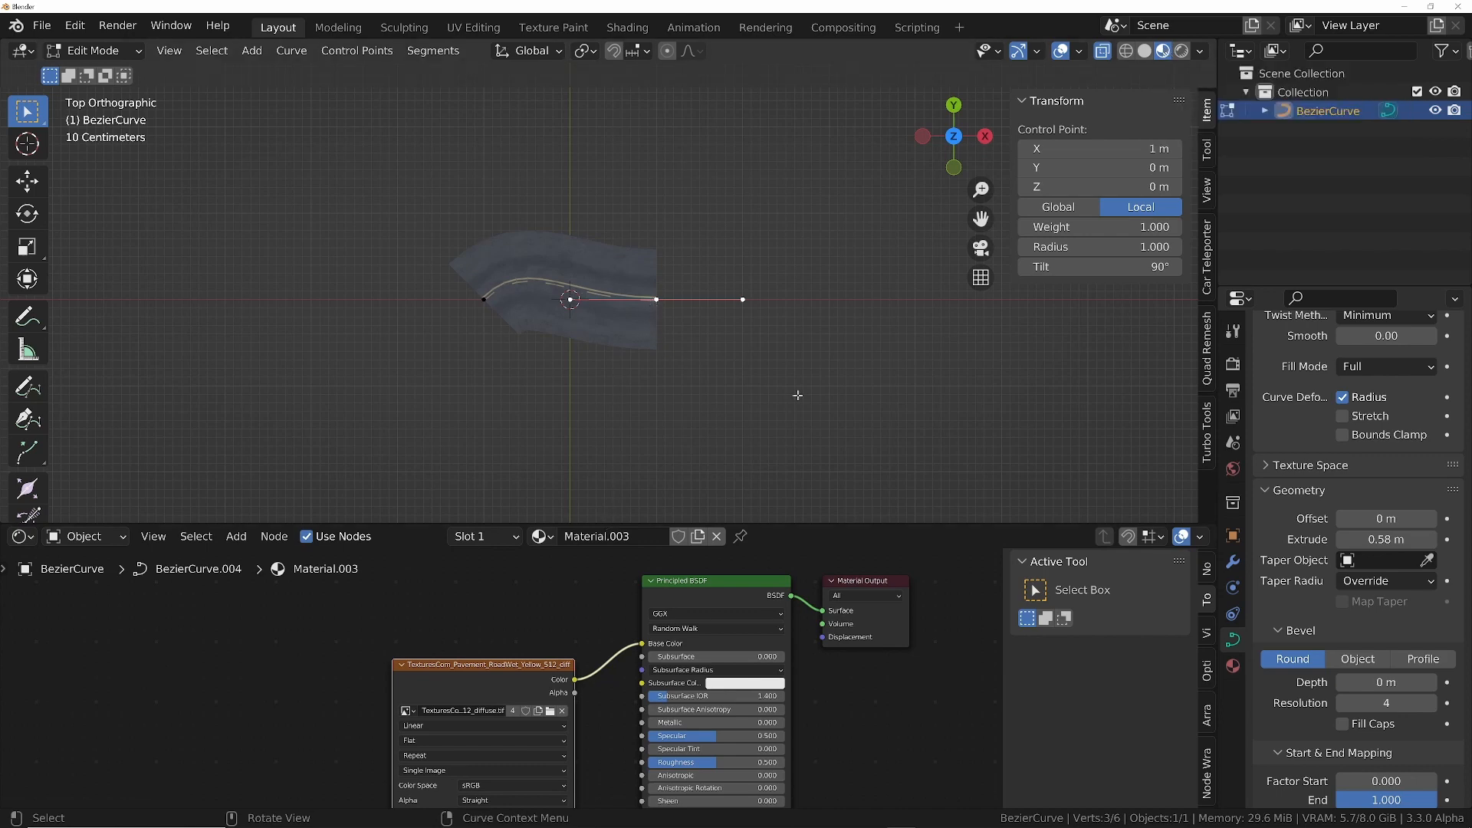
- Move, scale and extrude end control points, then subdivide a segment into a winding C-shaped track
{"action": "key", "text": "r"}
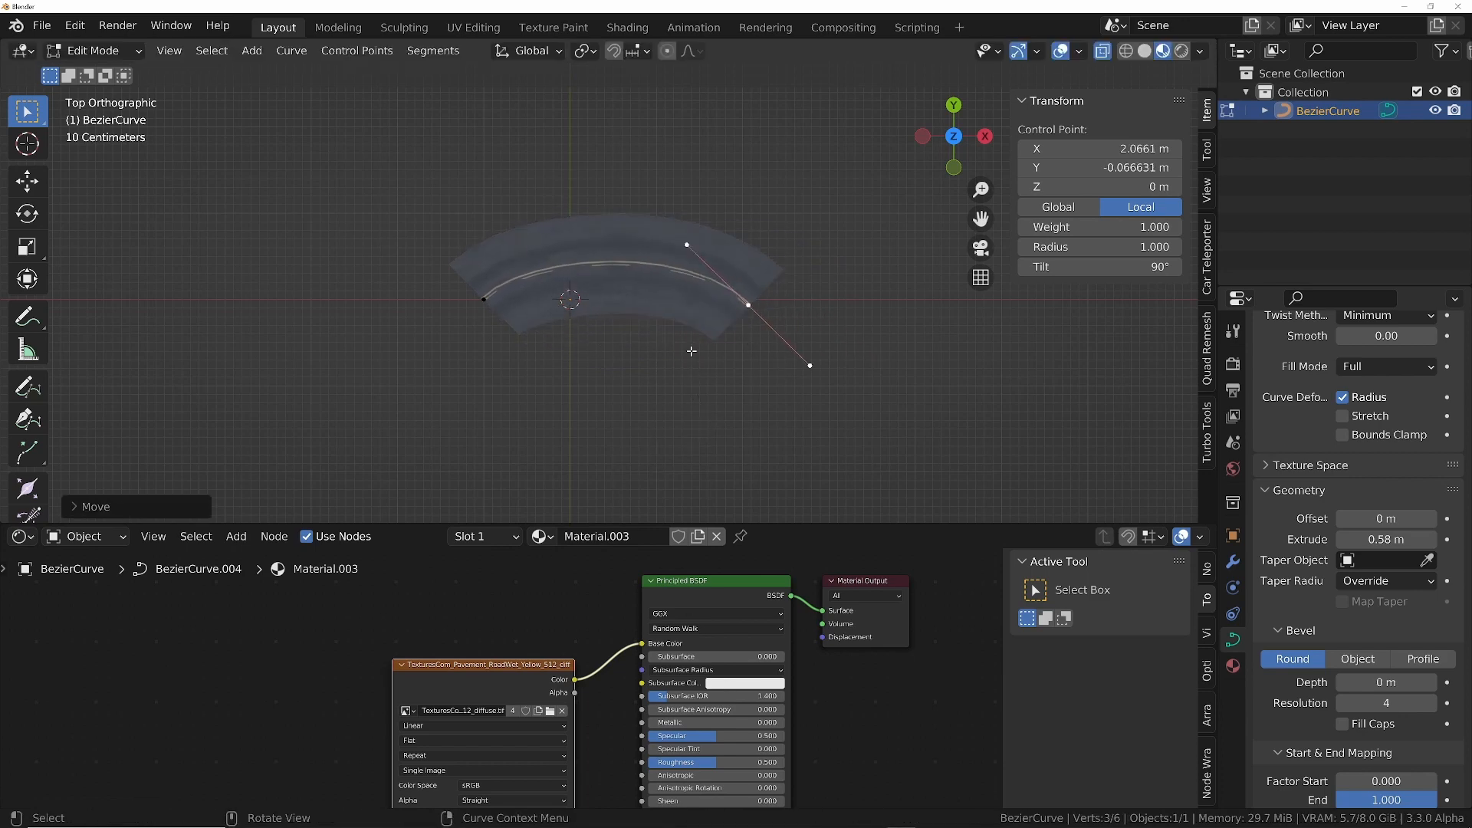
{"action": "key", "text": "s"}
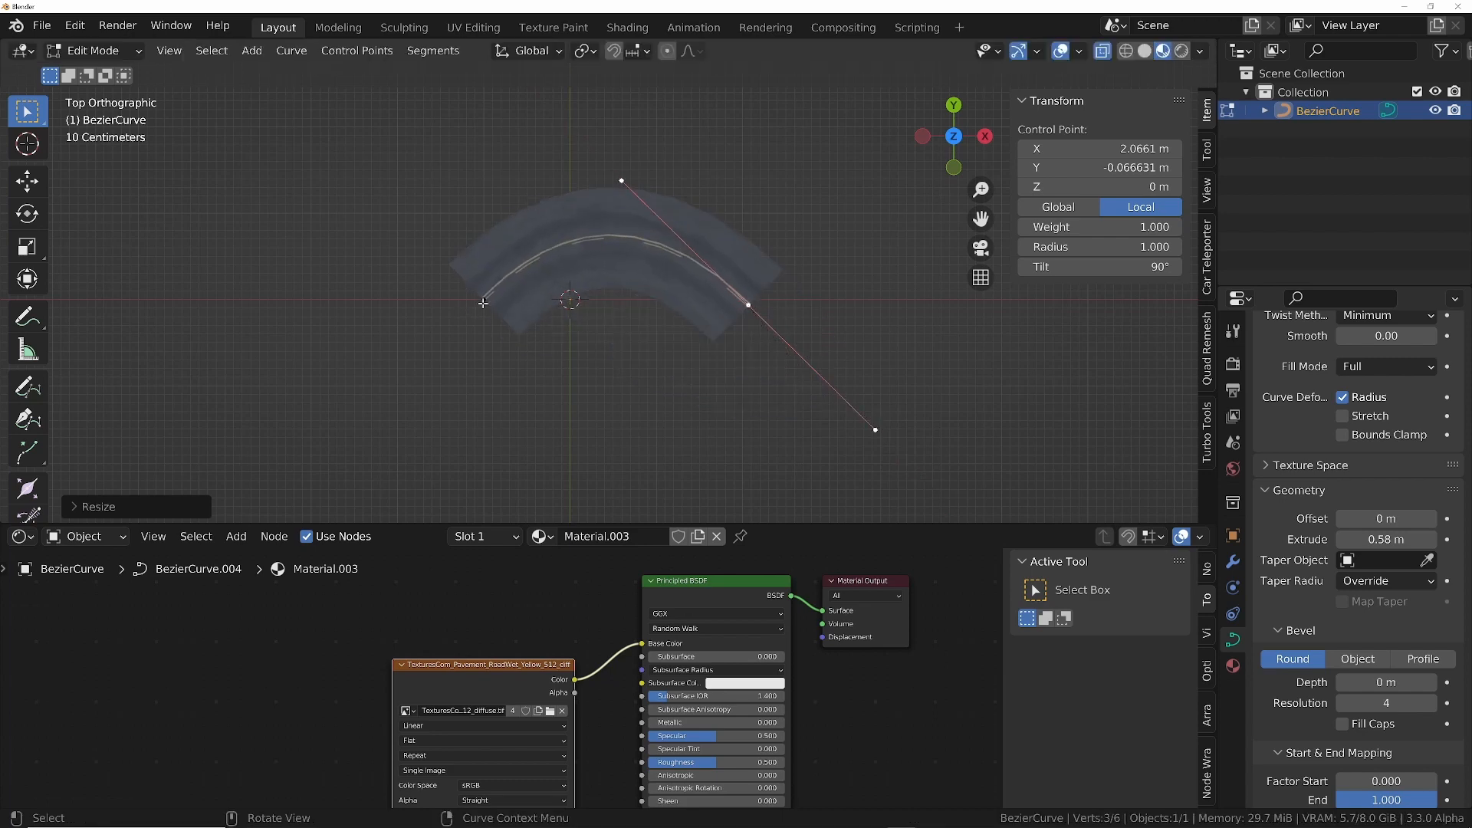
{"action": "key", "text": "r"}
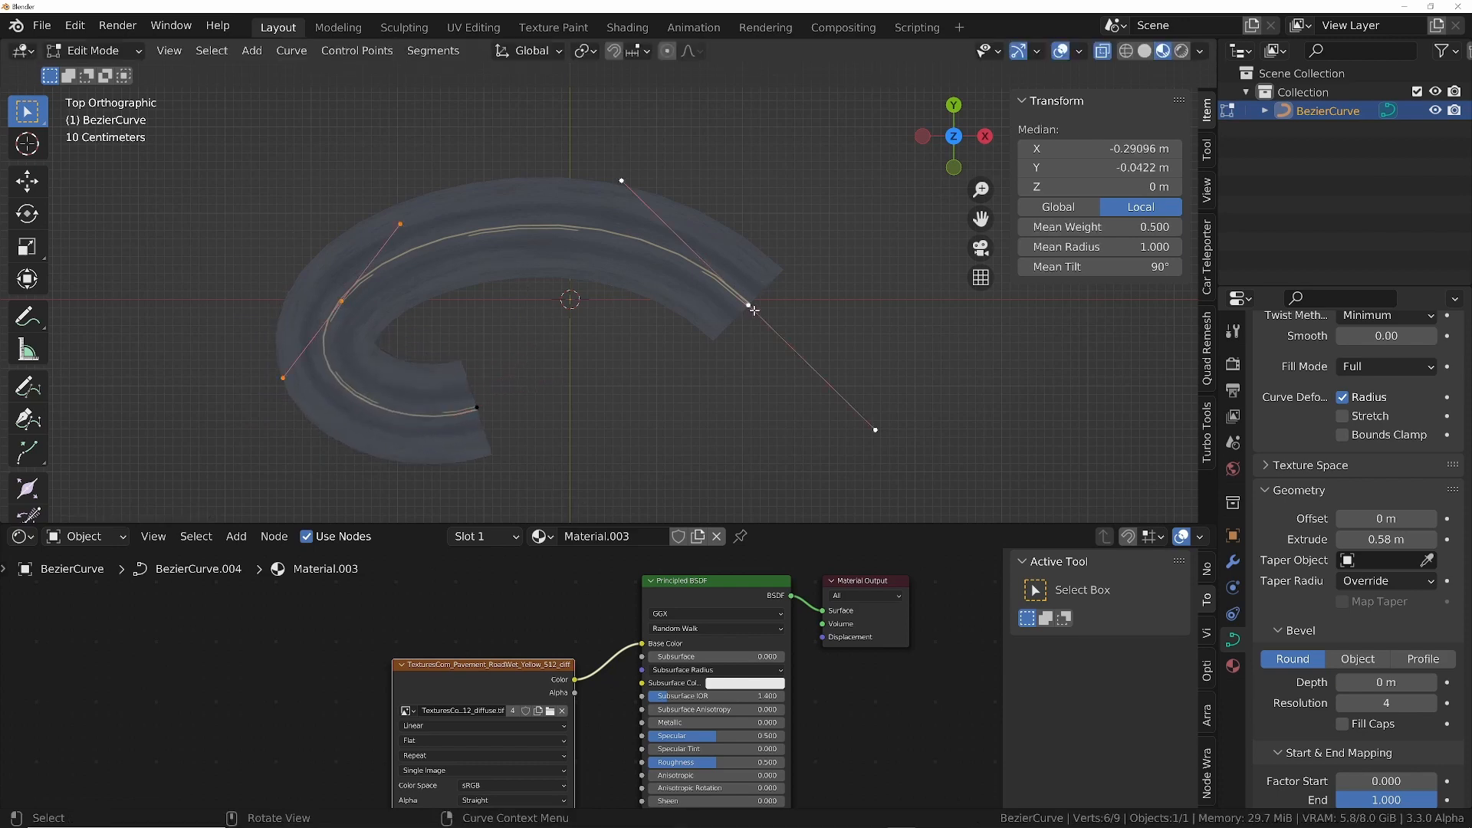
{"action": "right_click", "coordinate": [753, 309]}
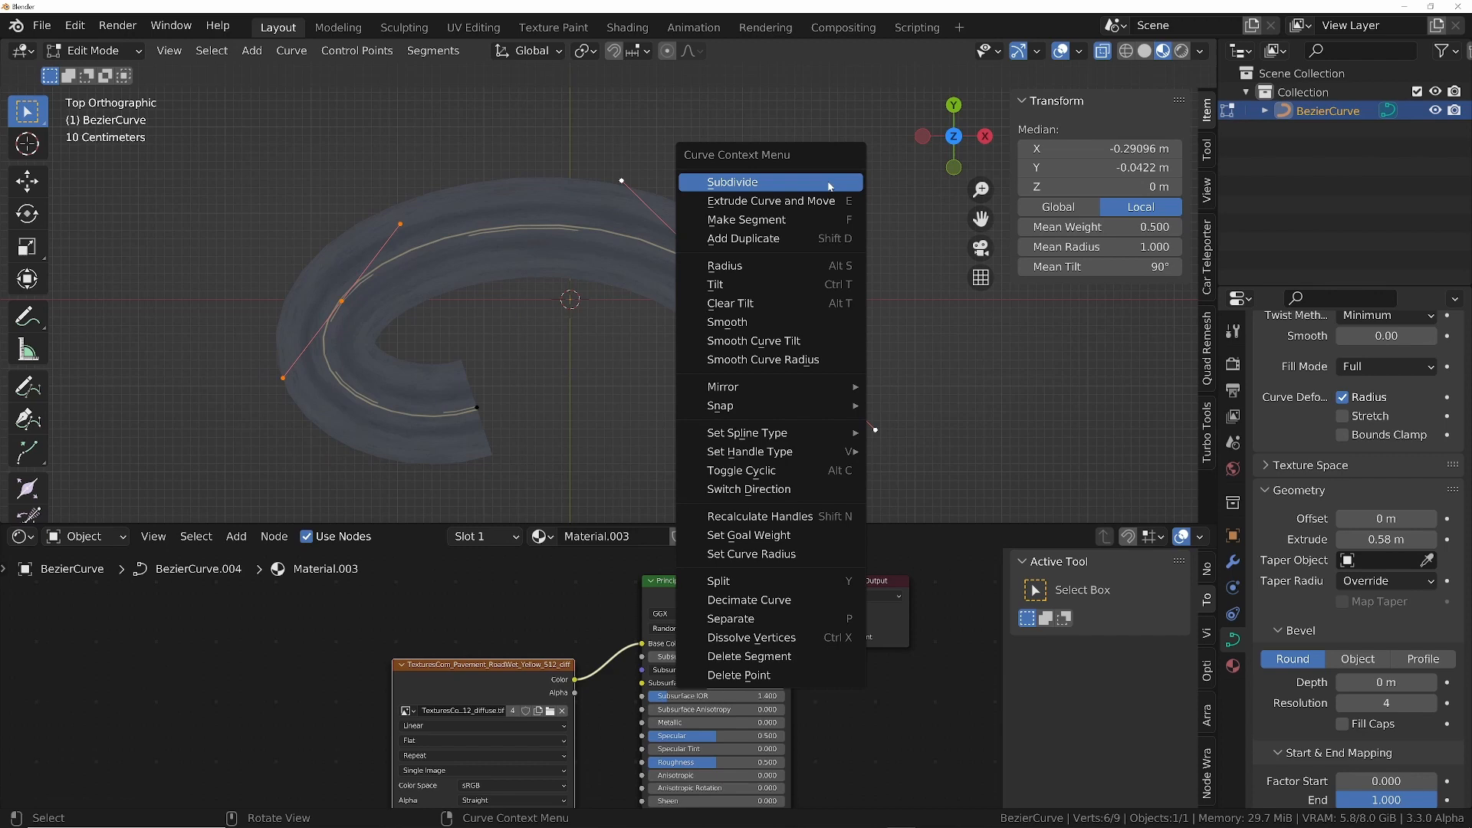
{"action": "left_click", "coordinate": [731, 181]}
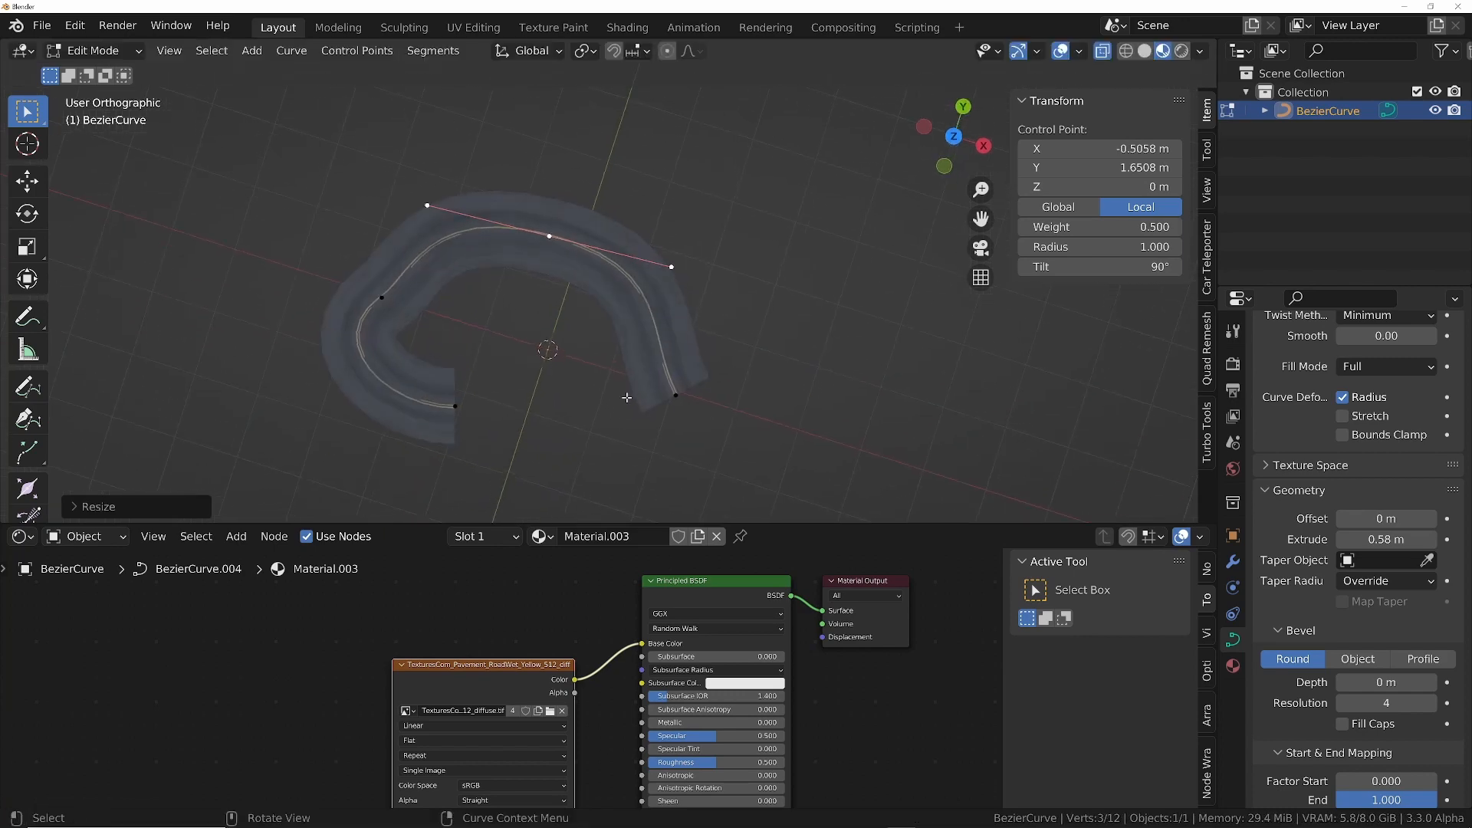
{"action": "mouse_move", "coordinate": [326, 334]}
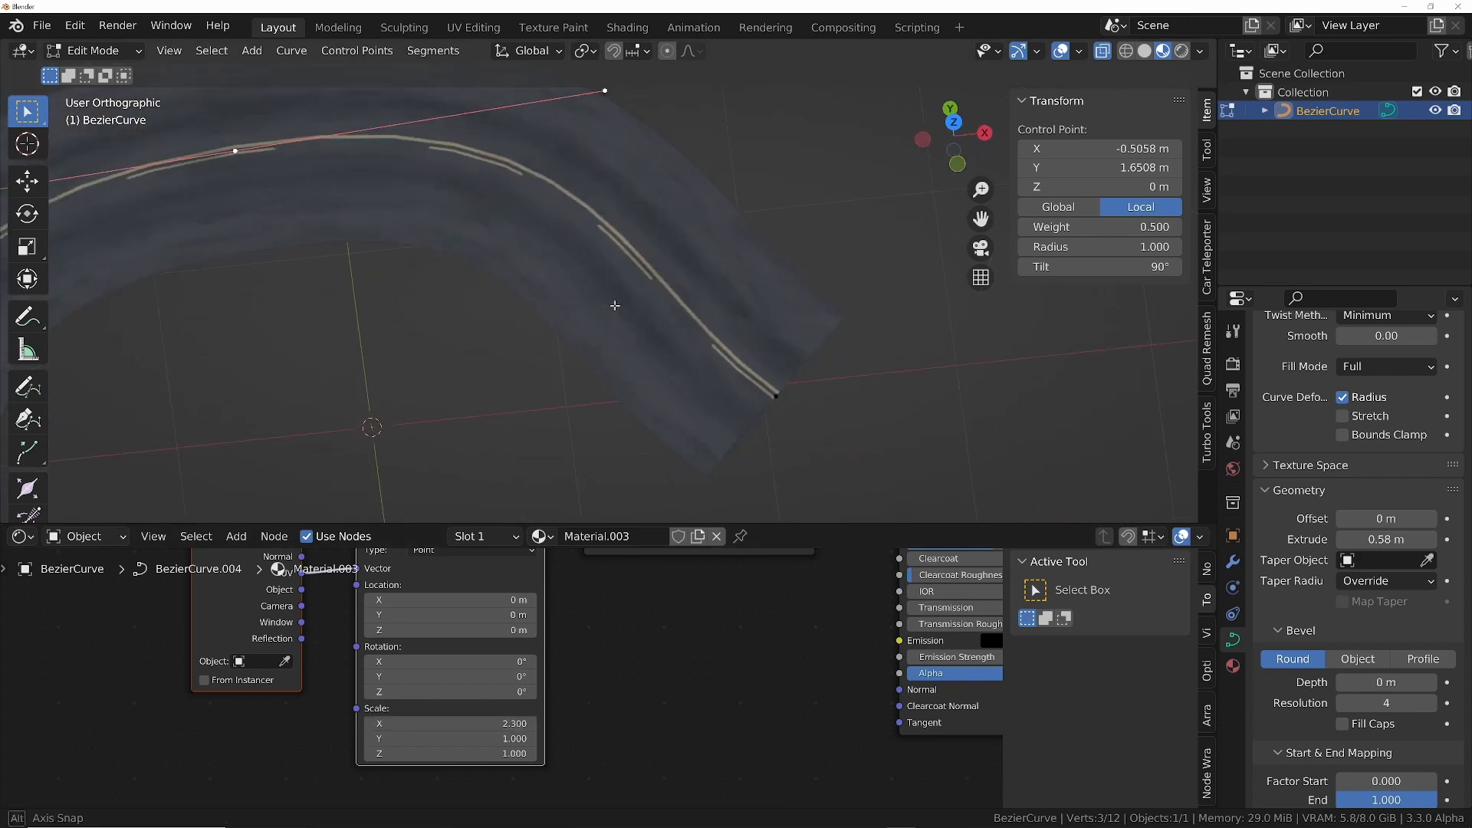
- Route the image through Texture Coordinate and Mapping nodes with Scale X at 2.3
{"action": "left_click_drag", "start_coordinate": [614, 305], "coordinate": [653, 267]}
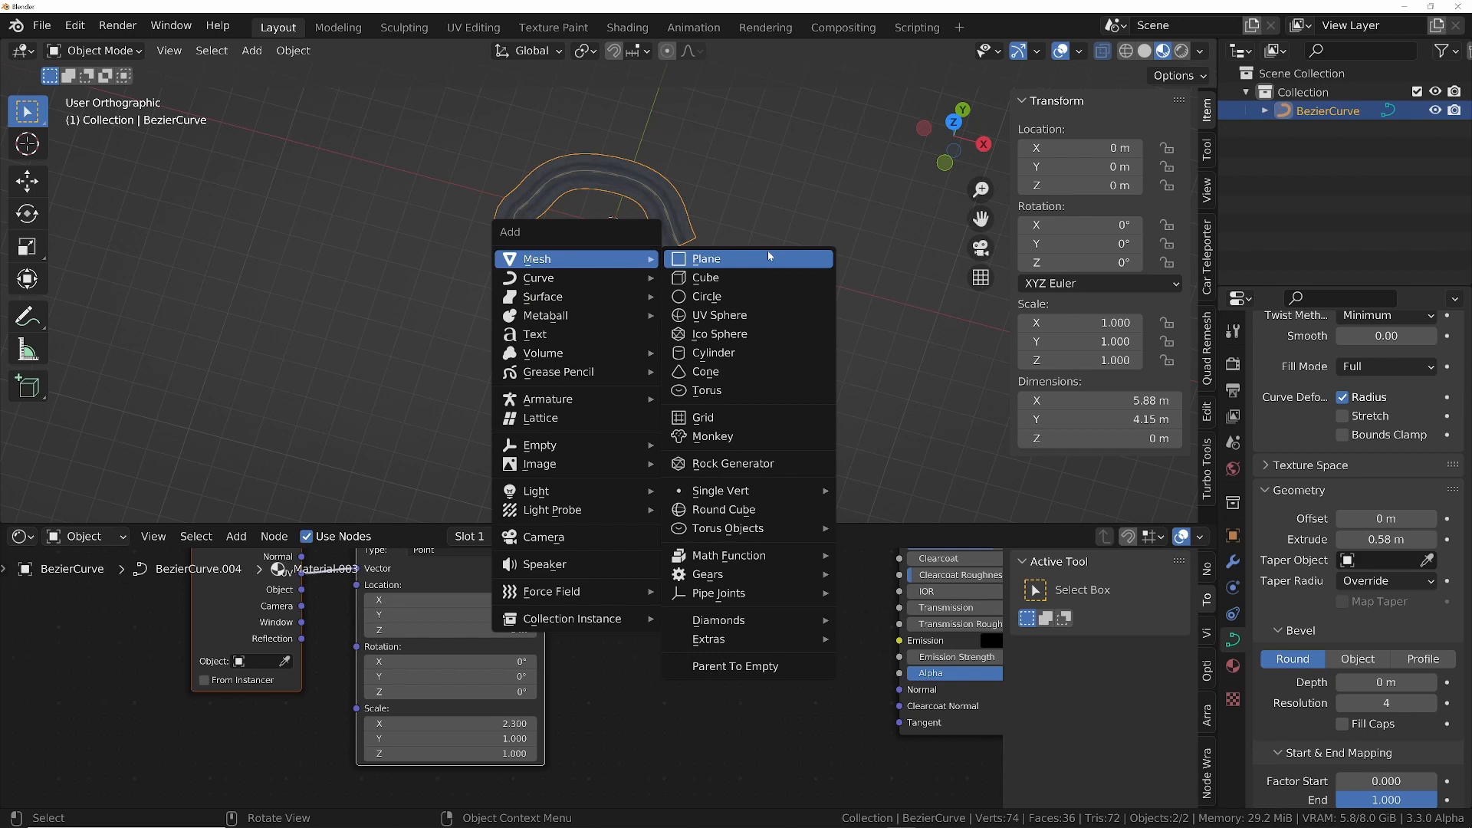
{"action": "mouse_move", "coordinate": [730, 435]}
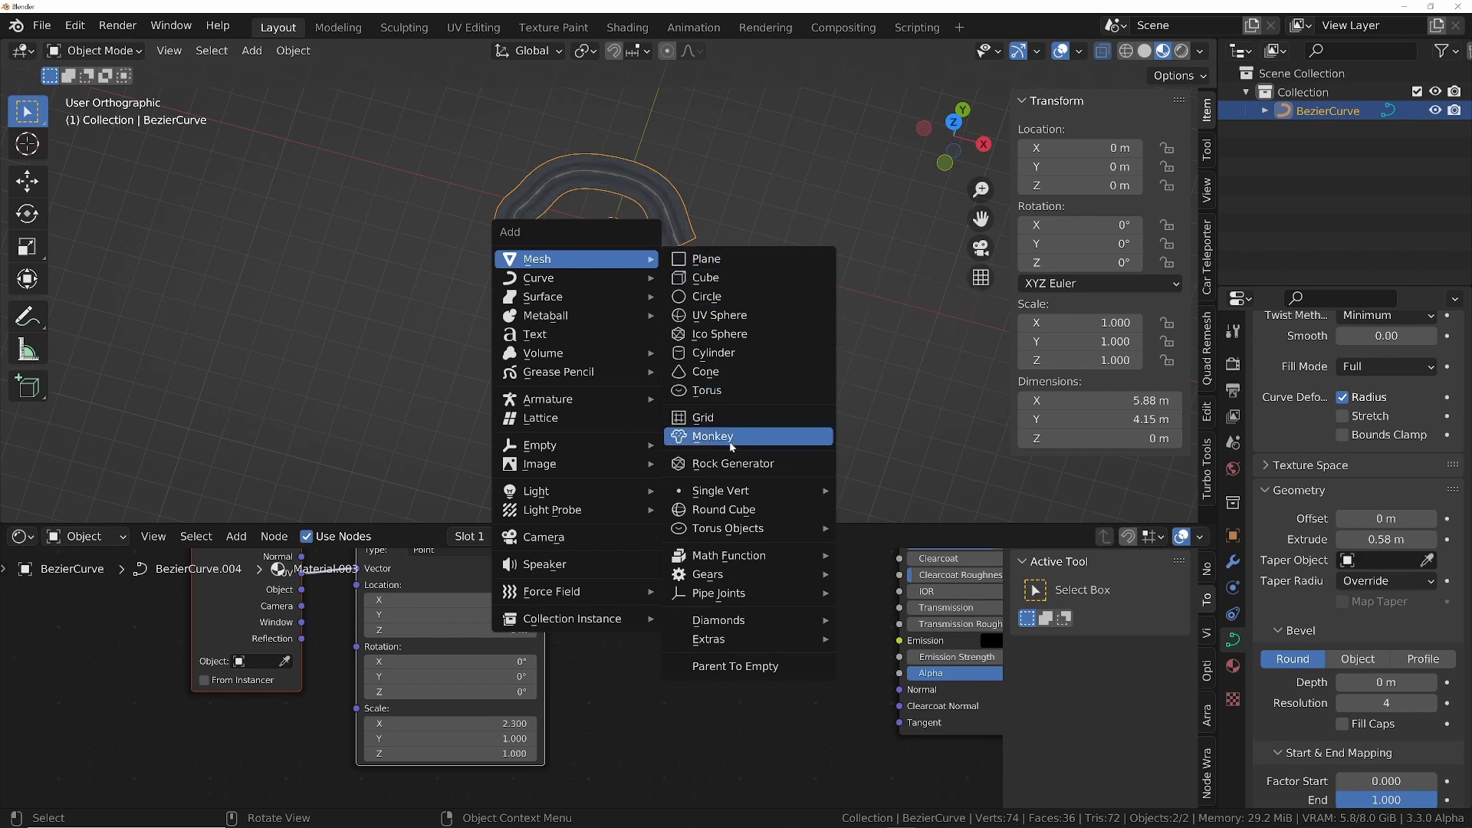
- Add a Suzanne monkey head, scale it up, subdivide it and shade it smooth
{"action": "left_click", "coordinate": [711, 436]}
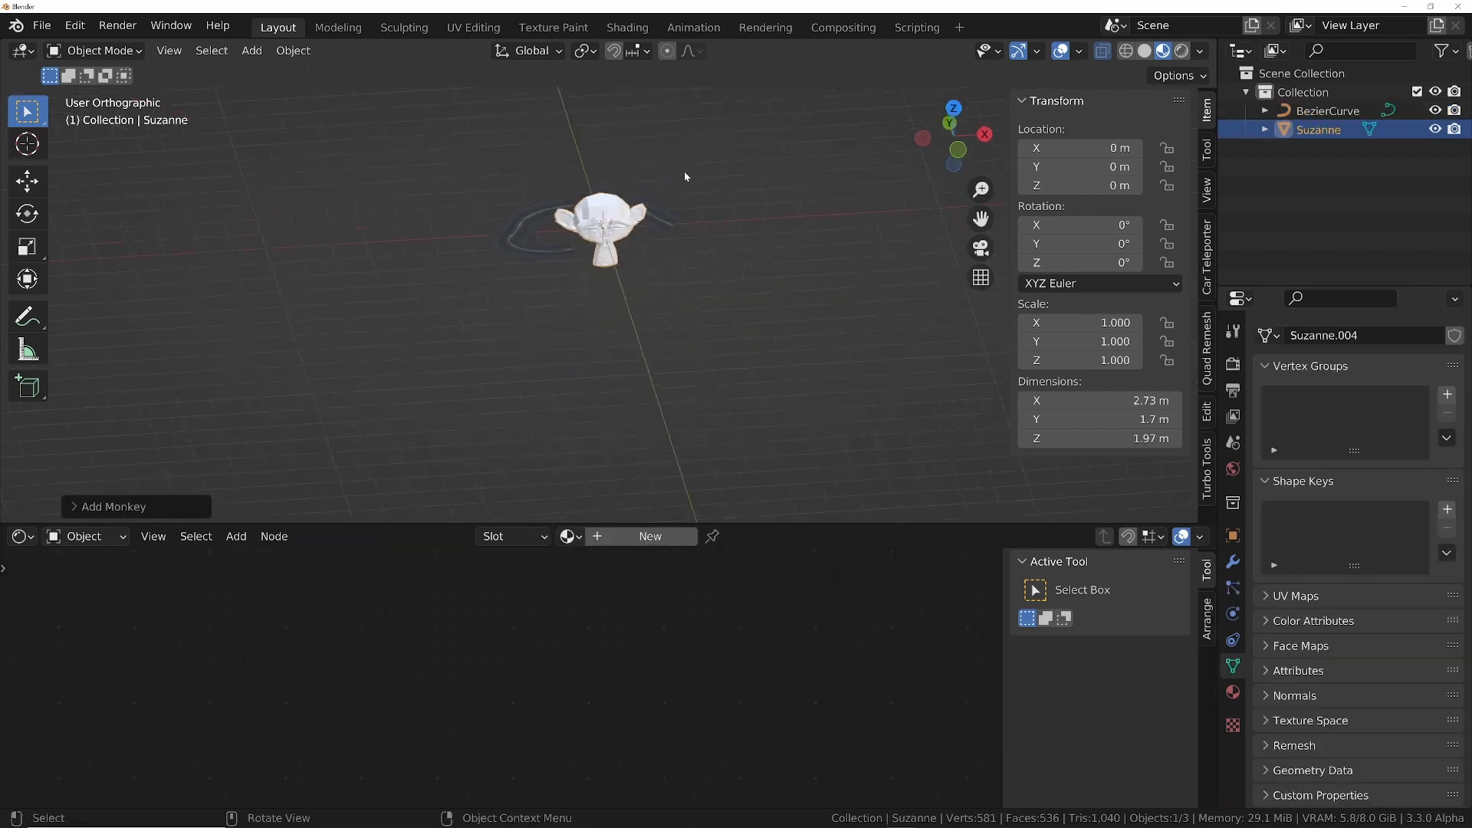
{"action": "key", "text": "s"}
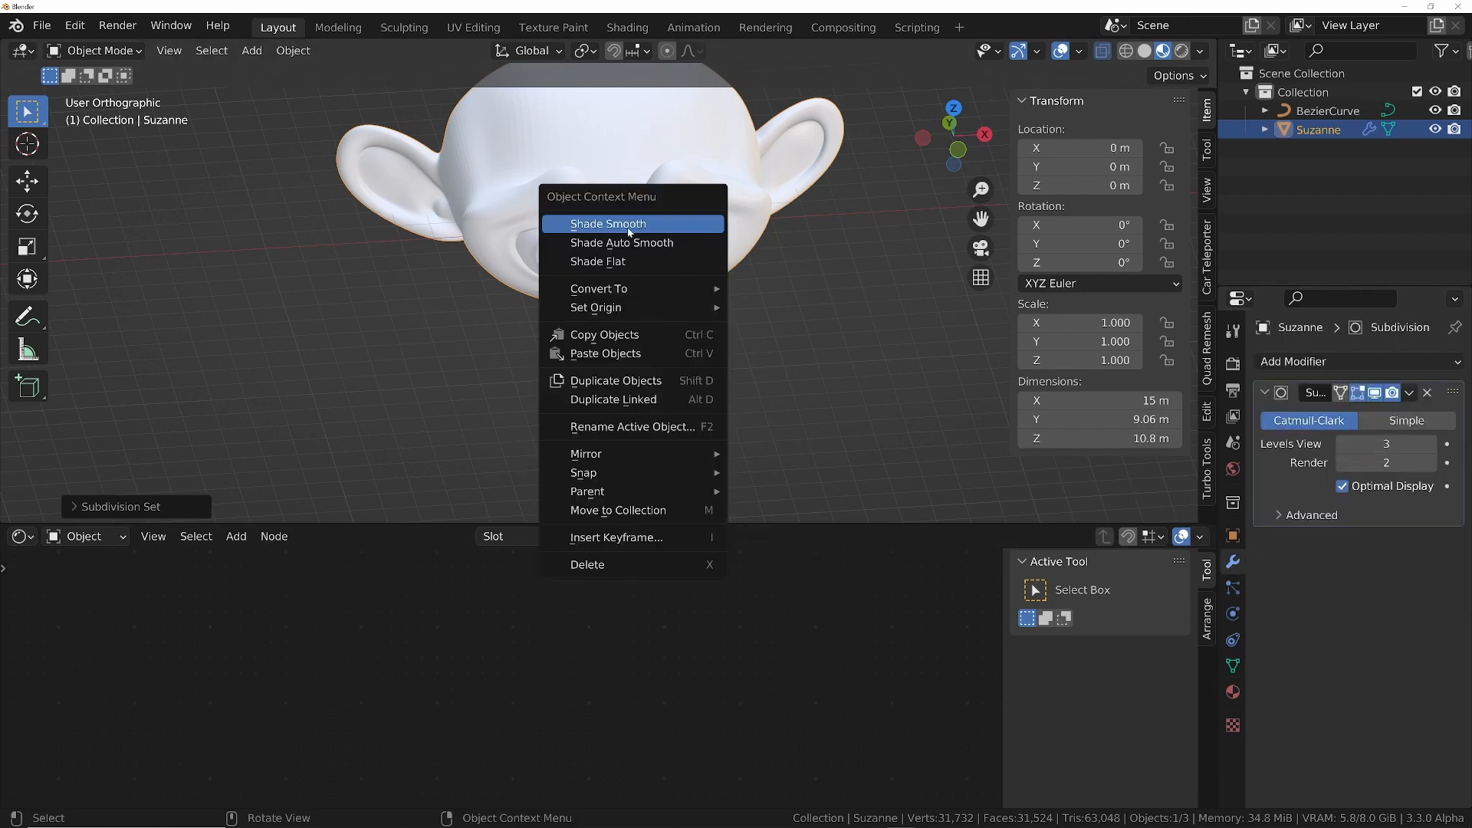
{"action": "left_click", "coordinate": [607, 223]}
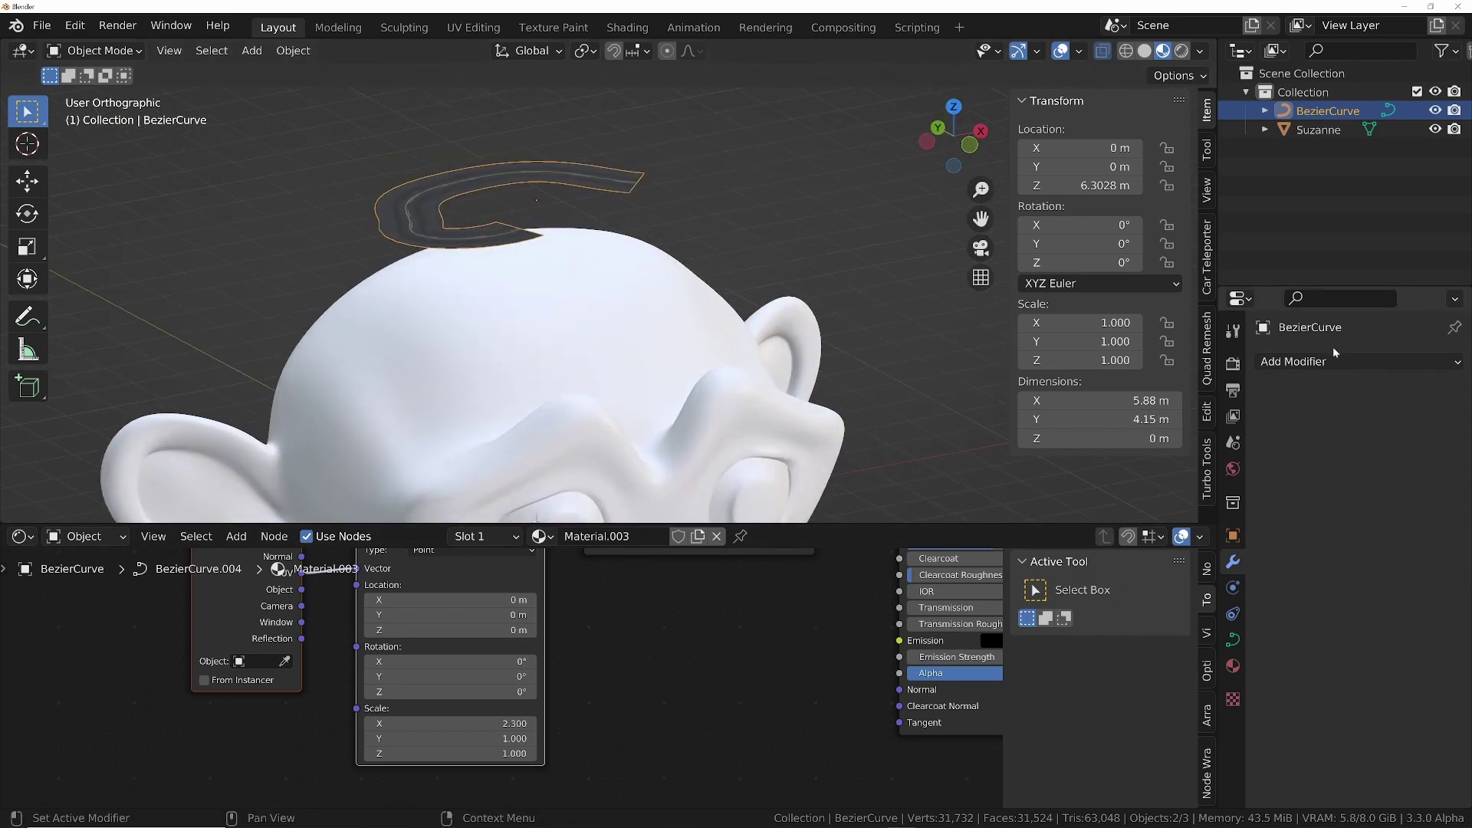
- Add a Subdivision Surface modifier to the BezierCurve and switch it to Simple
{"action": "left_click", "coordinate": [1293, 361]}
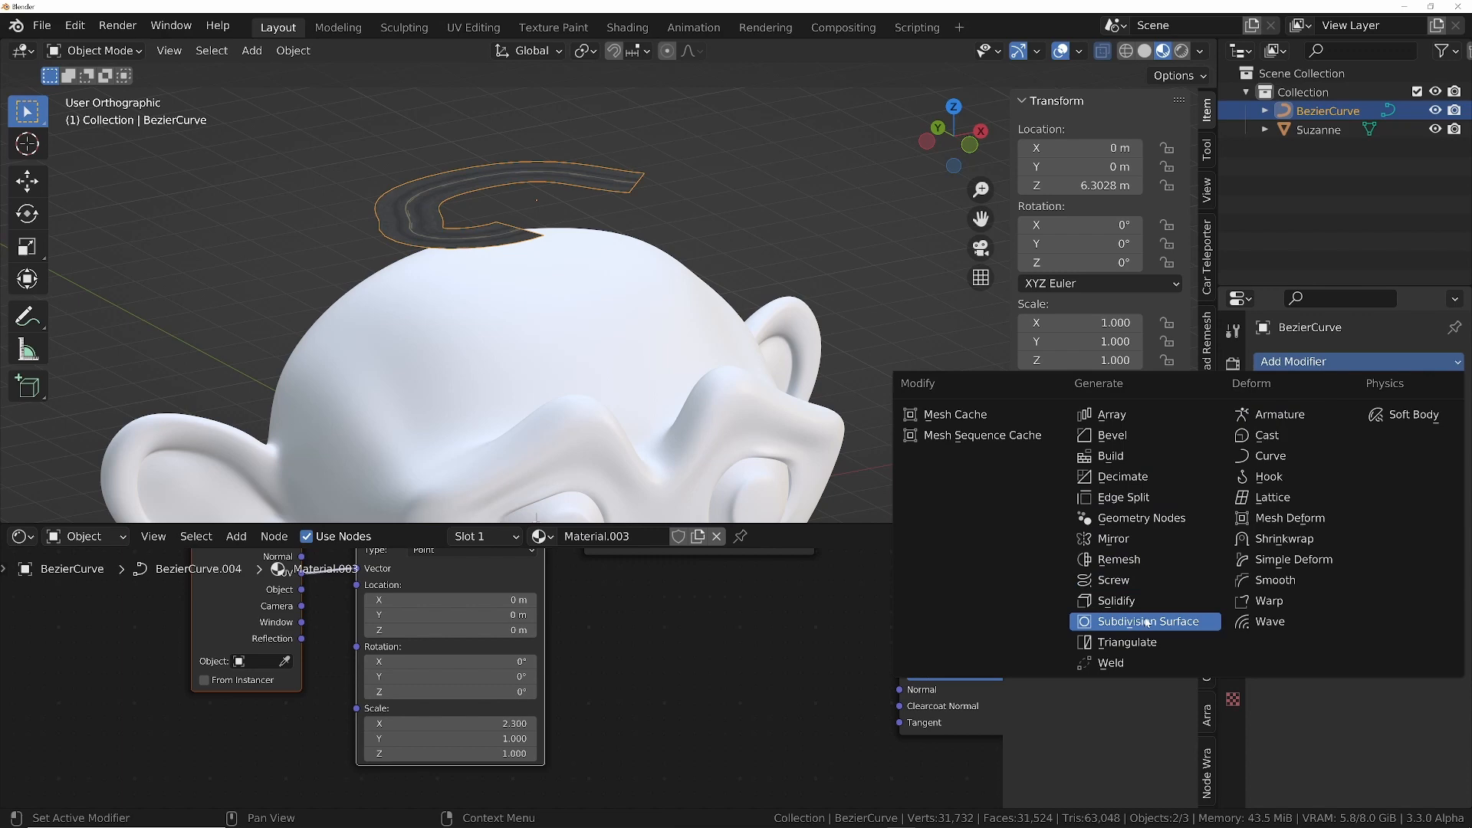
{"action": "left_click", "coordinate": [1143, 621]}
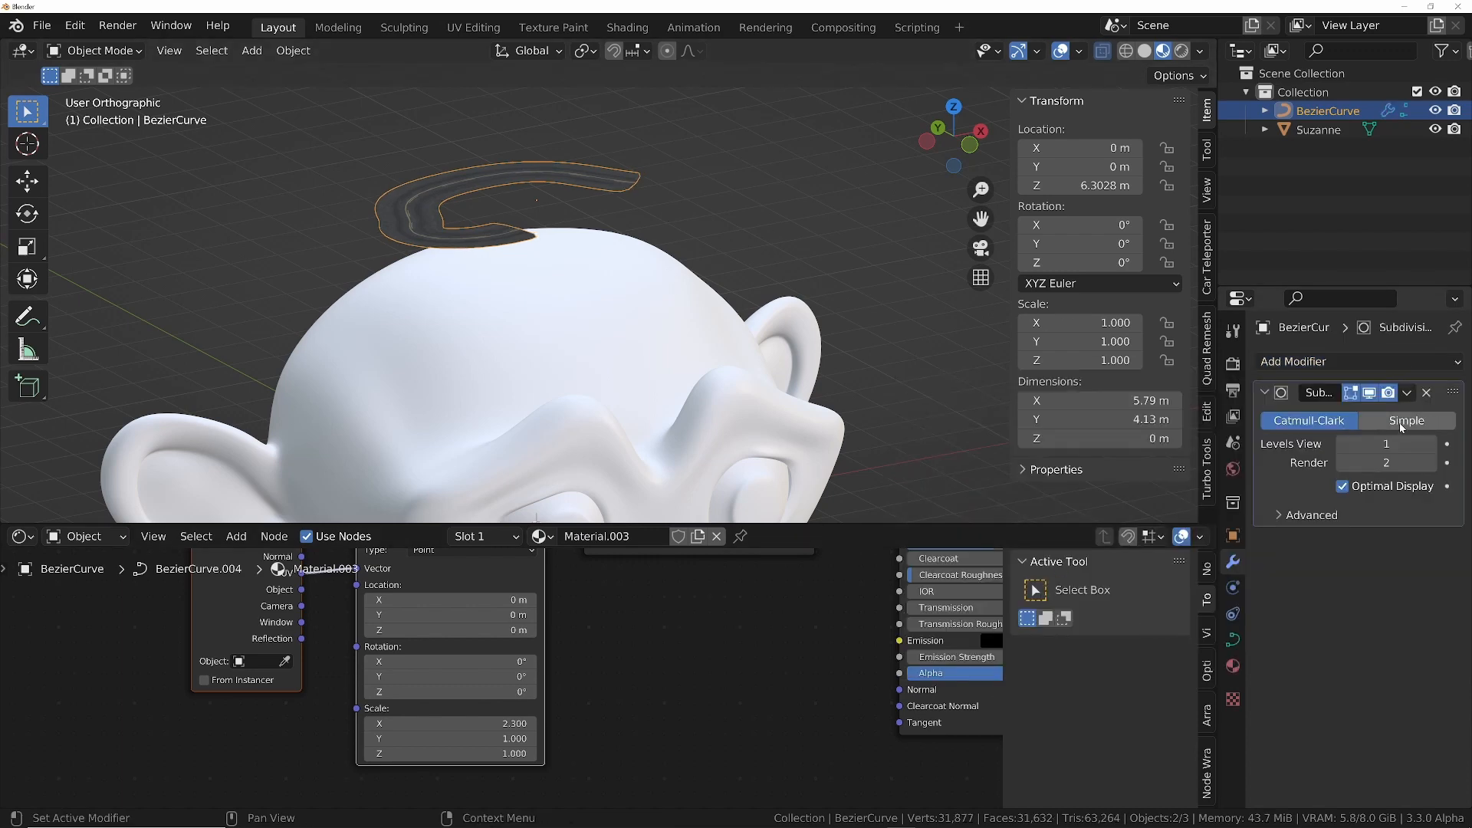
{"action": "left_click", "coordinate": [1358, 361]}
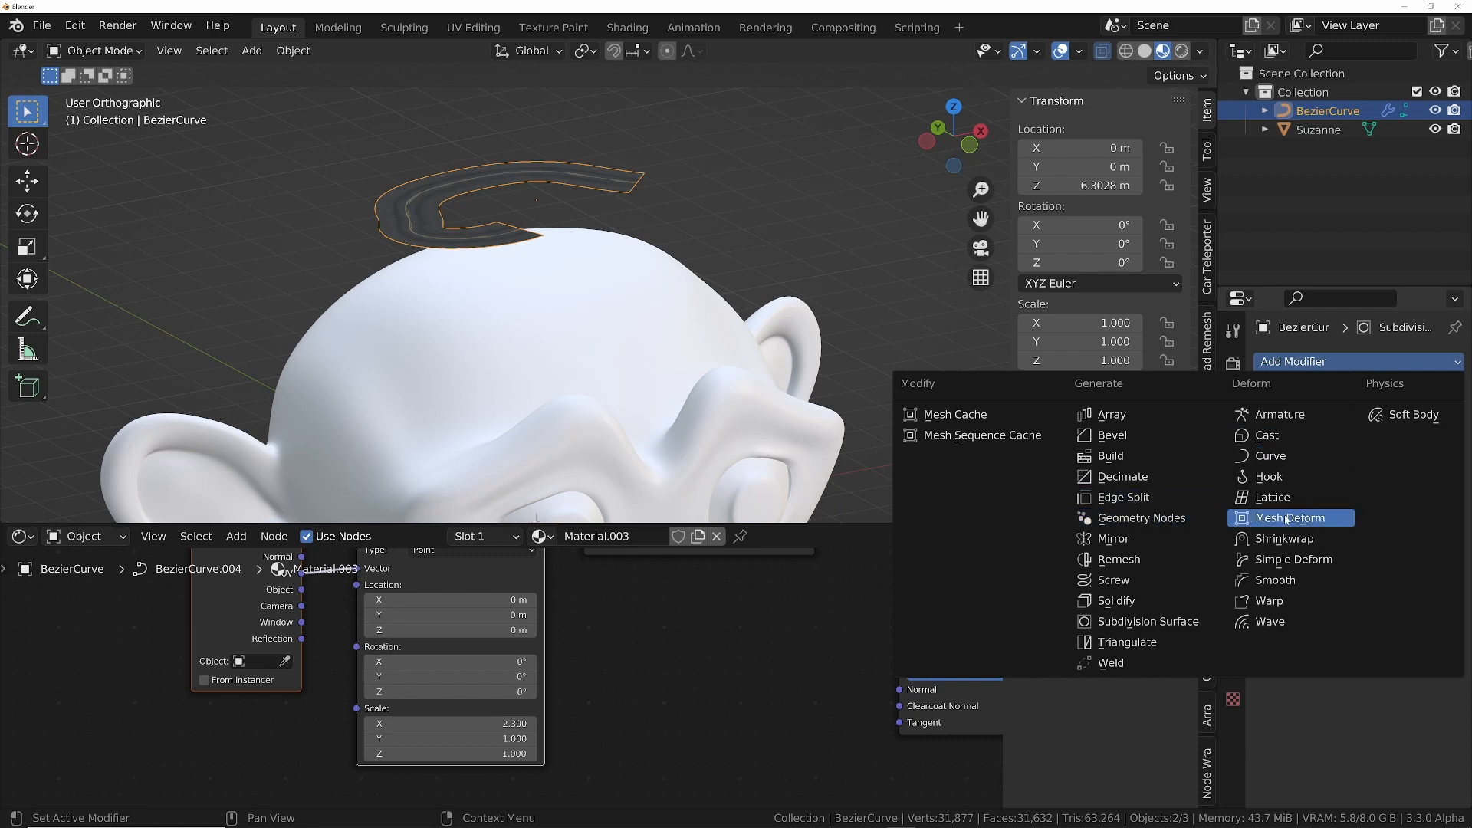
- Add a Shrinkwrap modifier targeting Suzanne, offset 0.01 m, using Target Normal Project
{"action": "left_click", "coordinate": [1285, 538]}
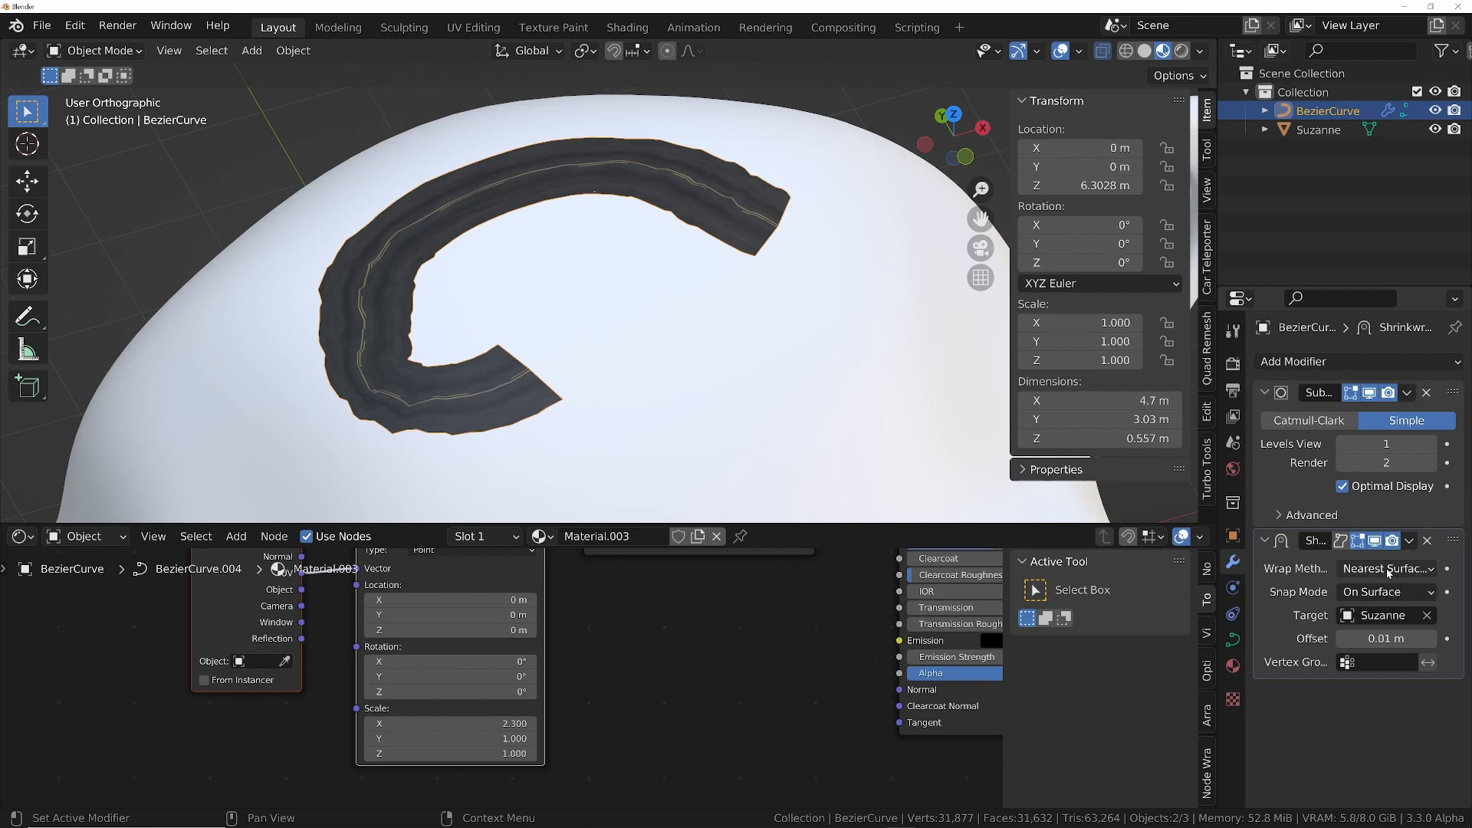
{"action": "left_click", "coordinate": [1386, 569]}
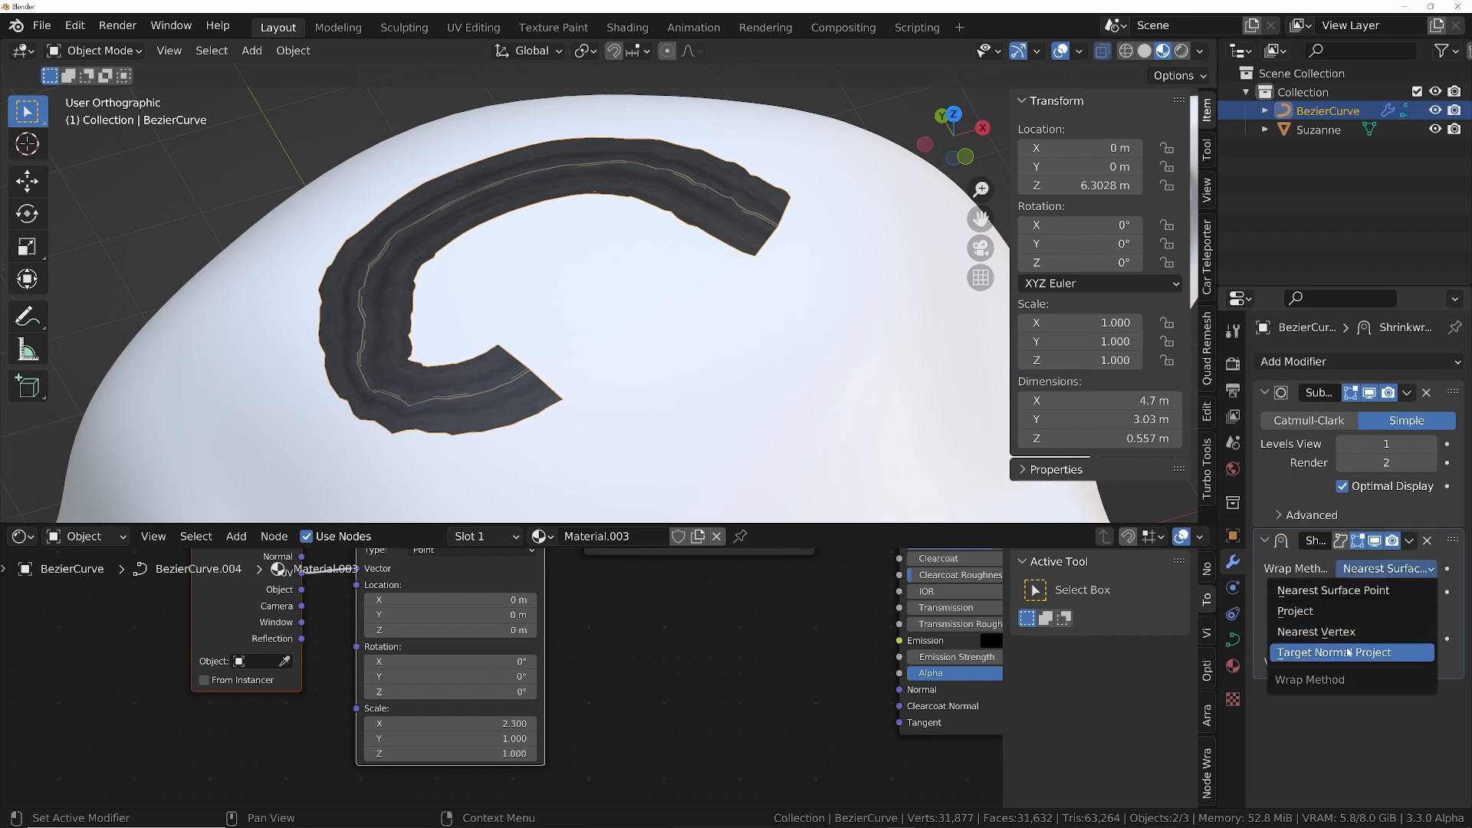
{"action": "left_click", "coordinate": [1346, 653]}
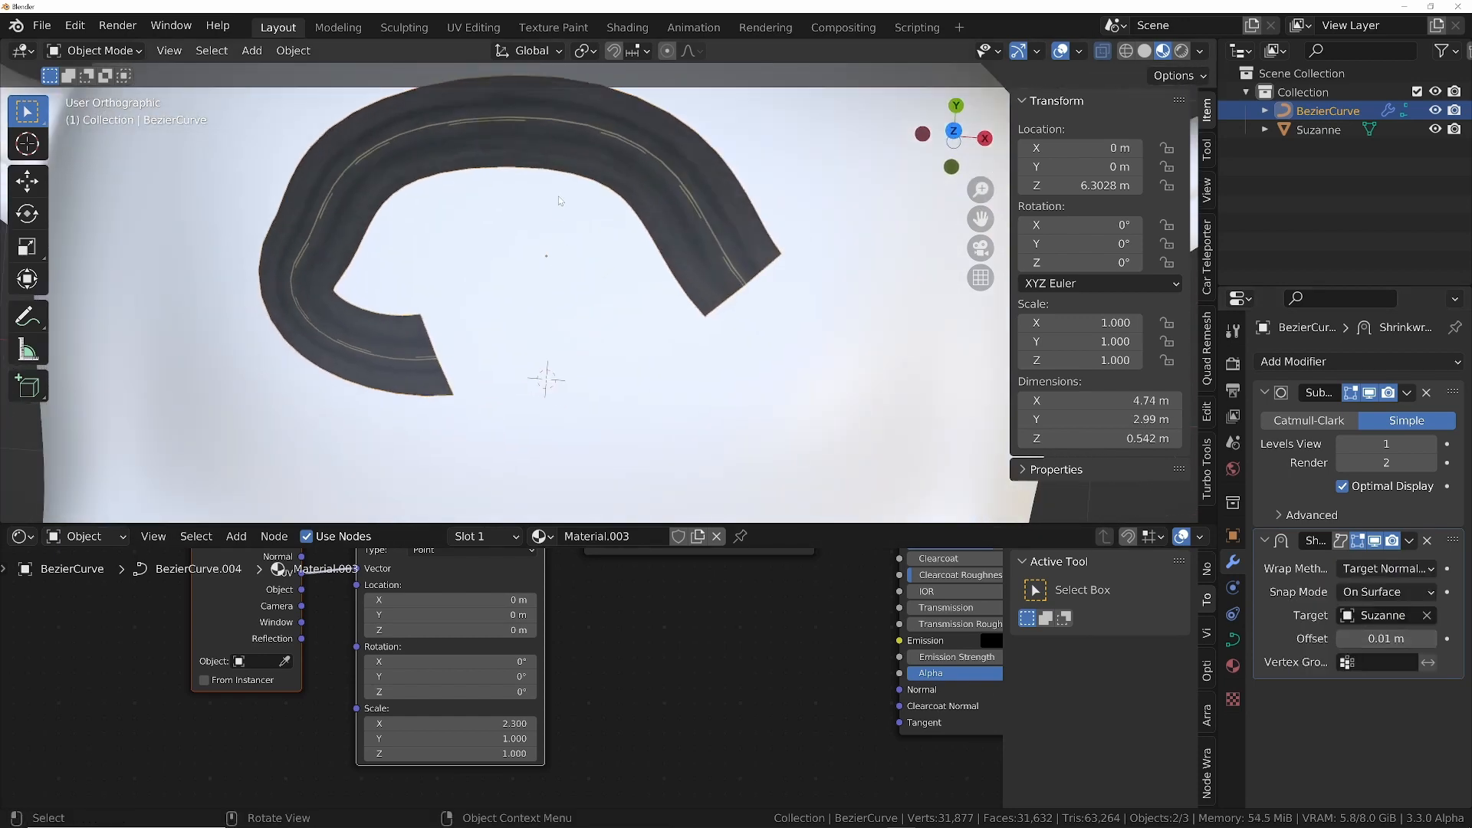